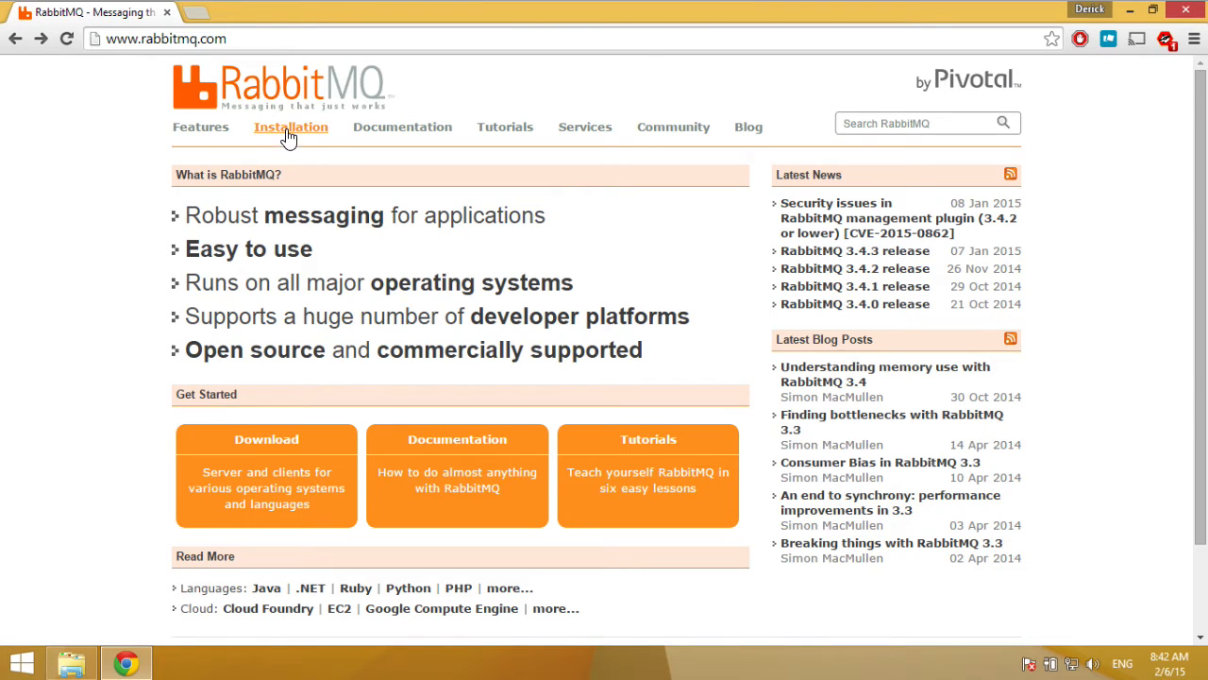
# - Reach the Installing on Windows guide via Installation > 'With installer (recommended)'
pyautogui.click(291, 129)
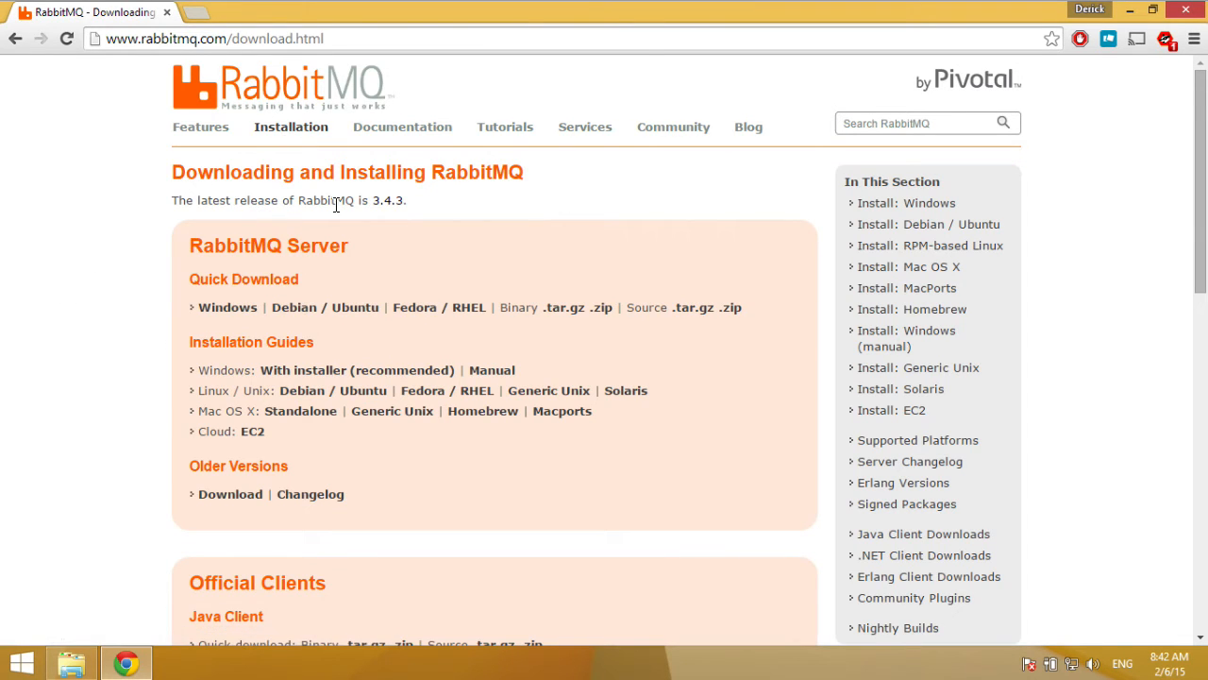
pyautogui.moveTo(283, 378)
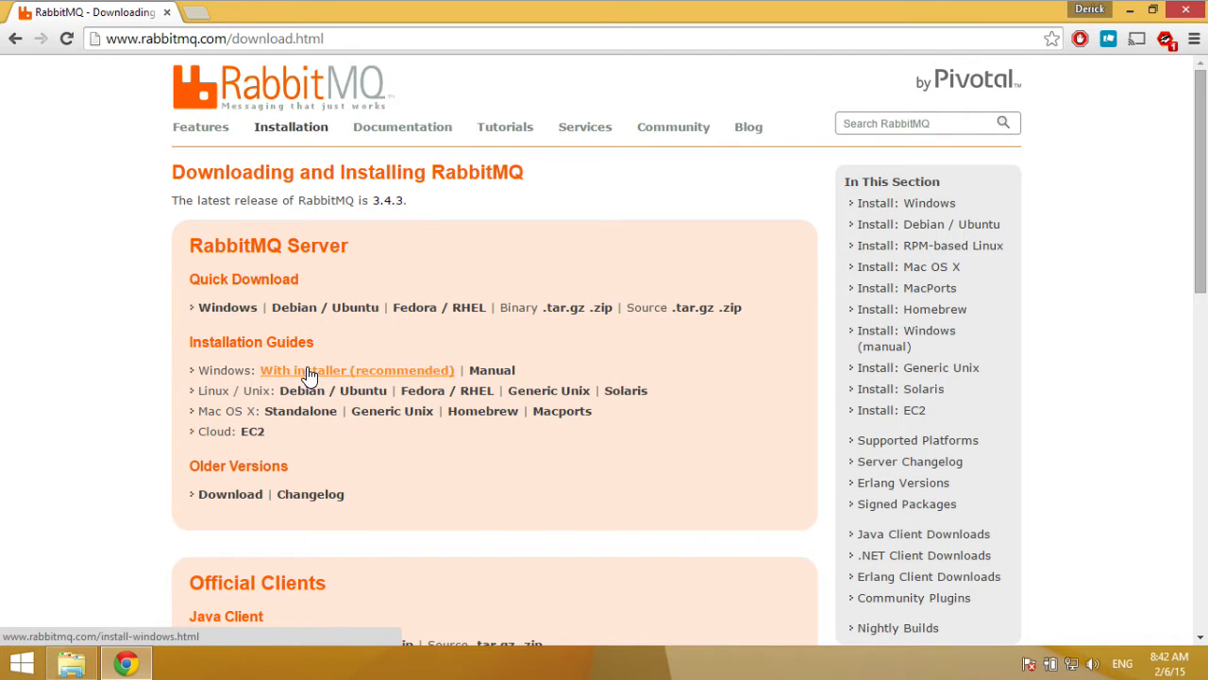
pyautogui.click(357, 370)
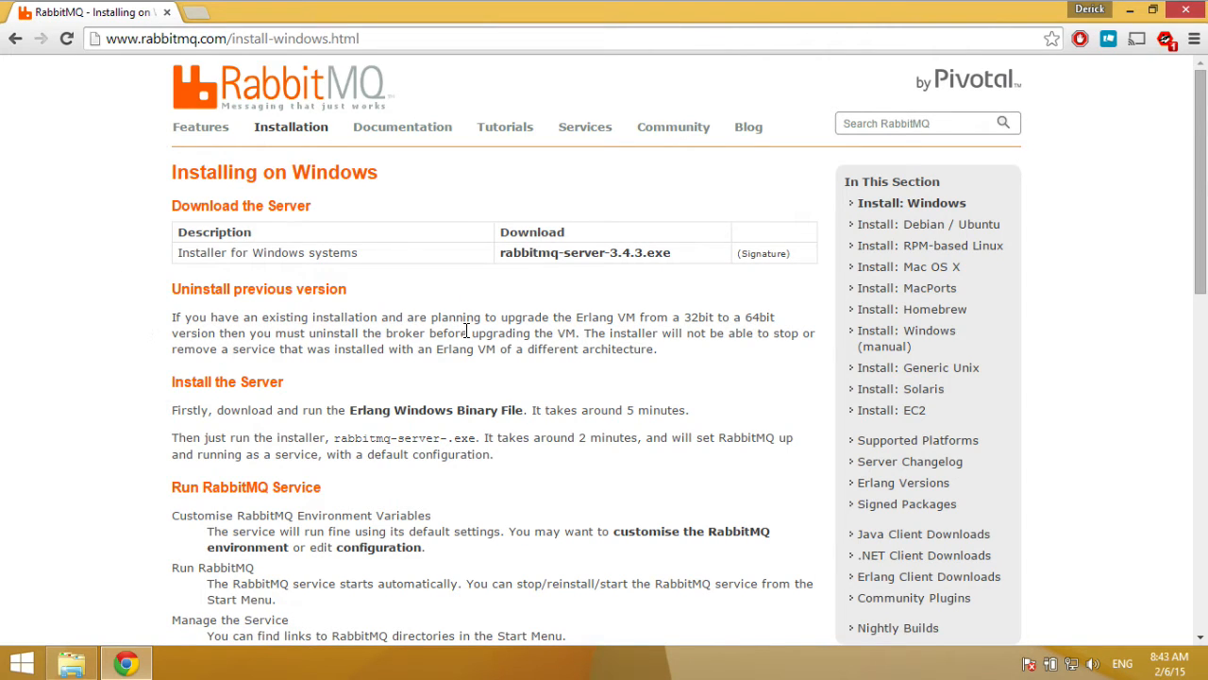
pyautogui.moveTo(597, 259)
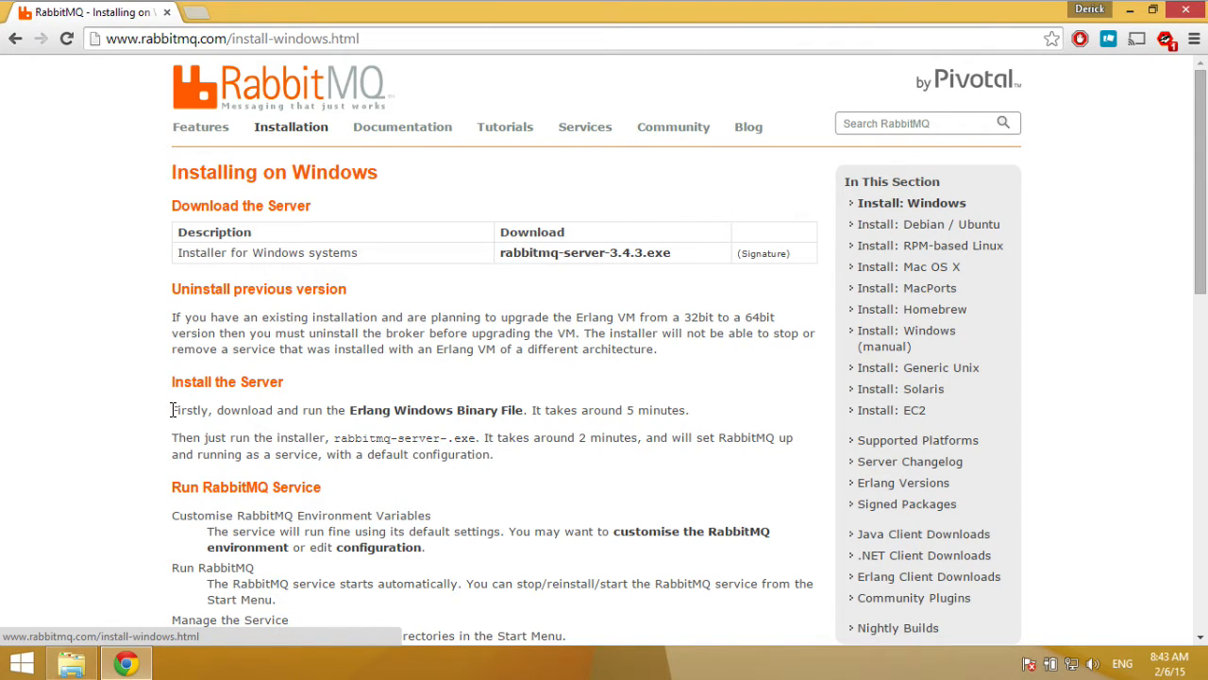
pyautogui.moveTo(435, 417)
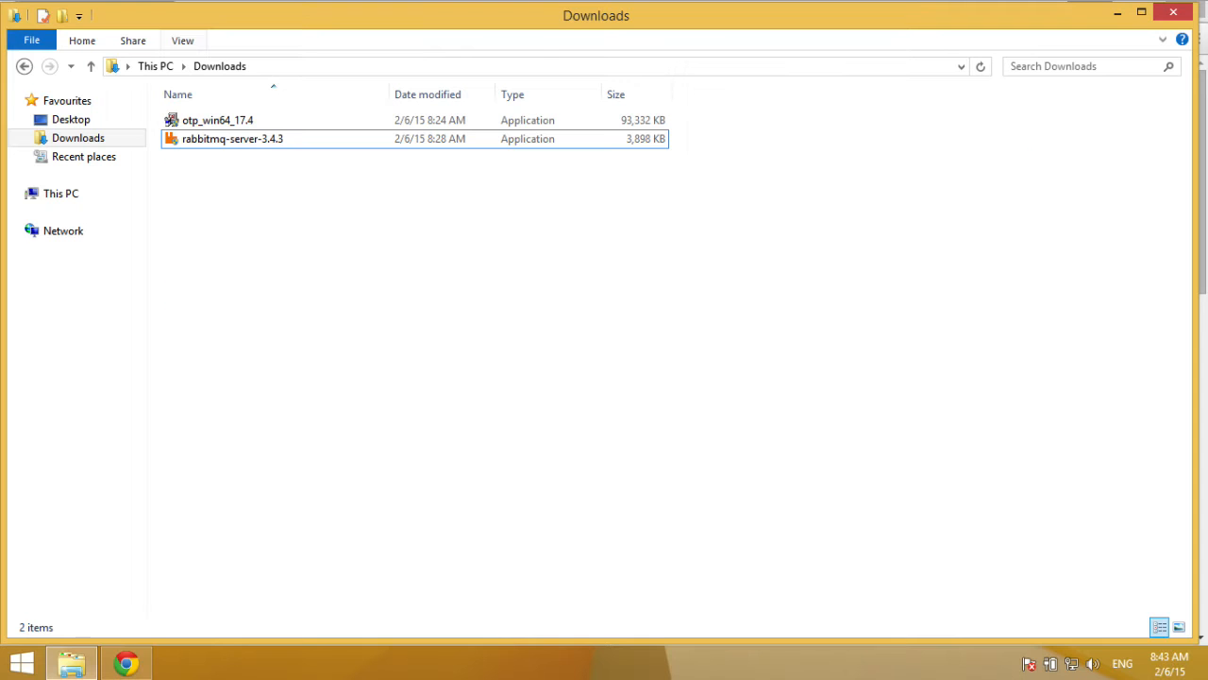
pyautogui.moveTo(217, 223)
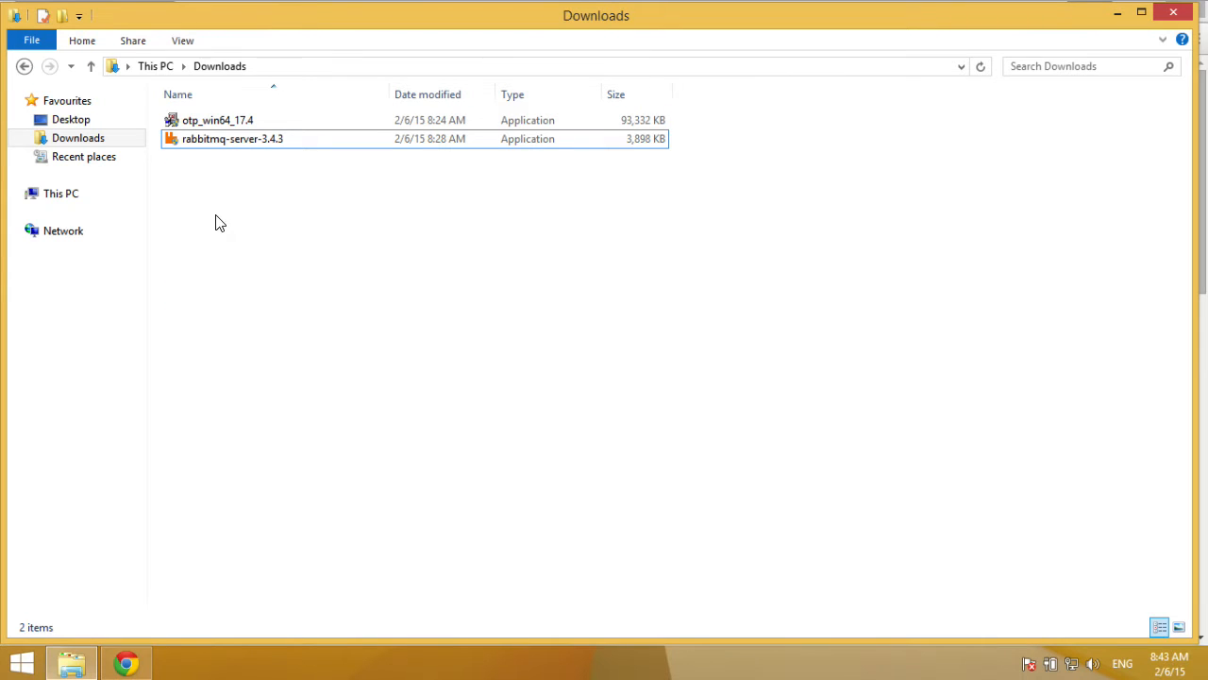
pyautogui.moveTo(212, 188)
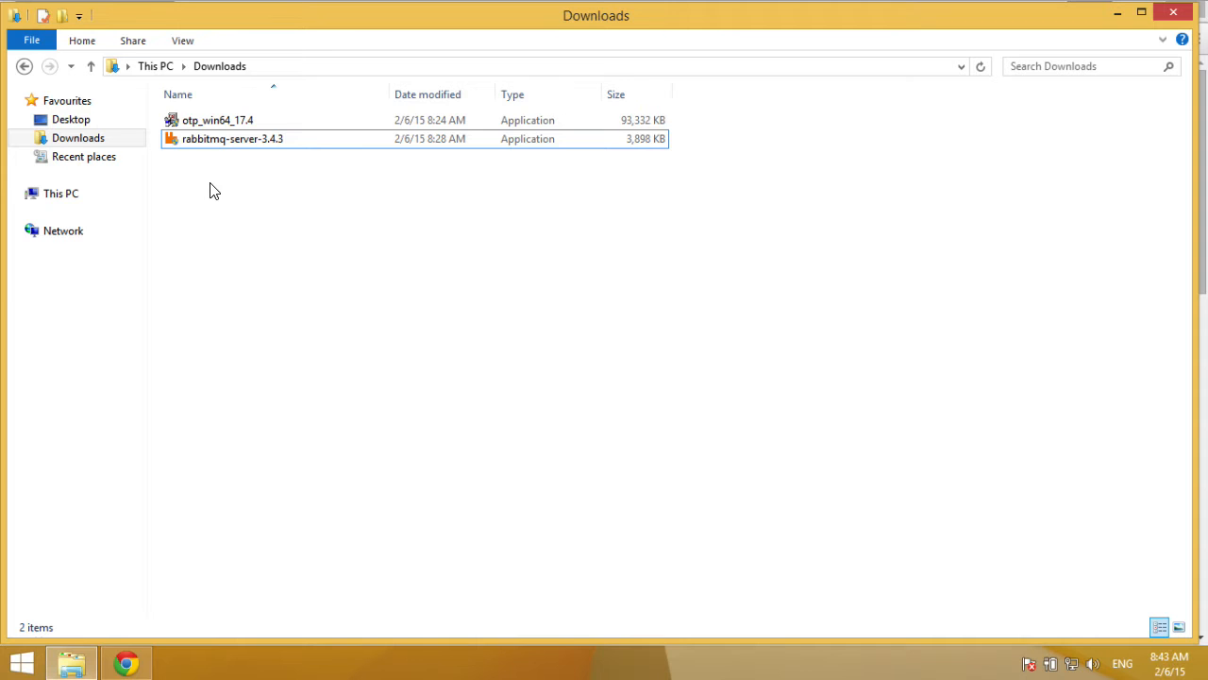
# - Run the otp_win64_17.4 installer with the default Erlang components until installation completes
pyautogui.click(217, 120)
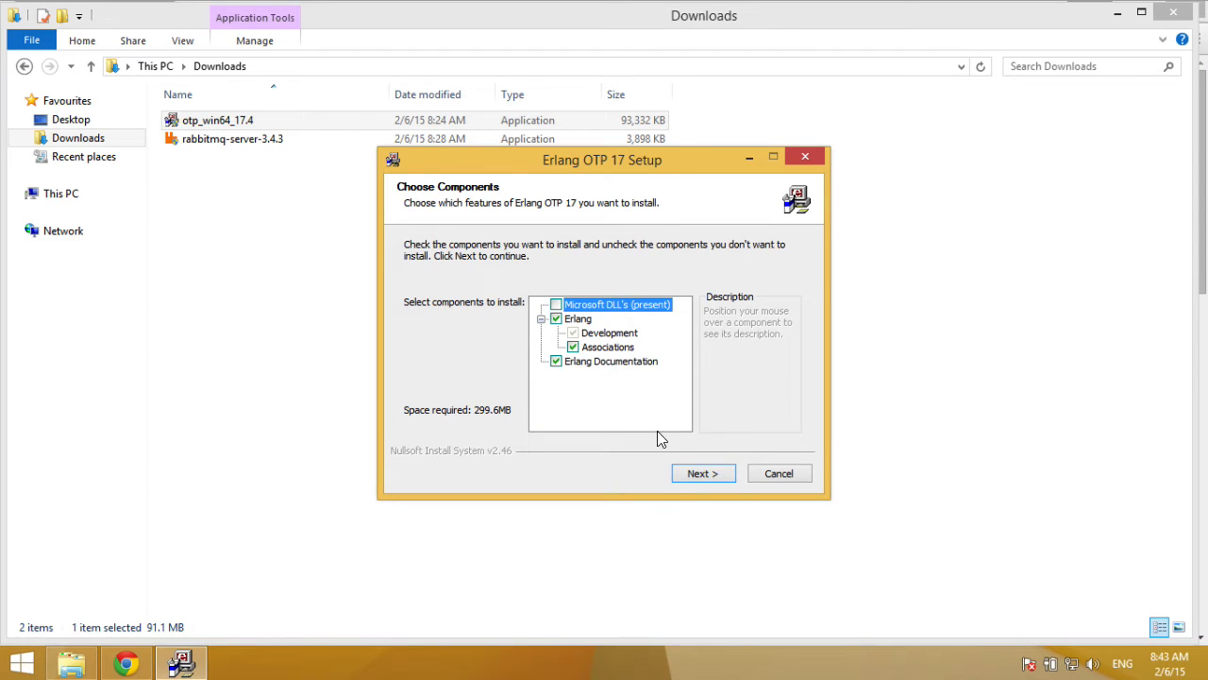
pyautogui.click(702, 472)
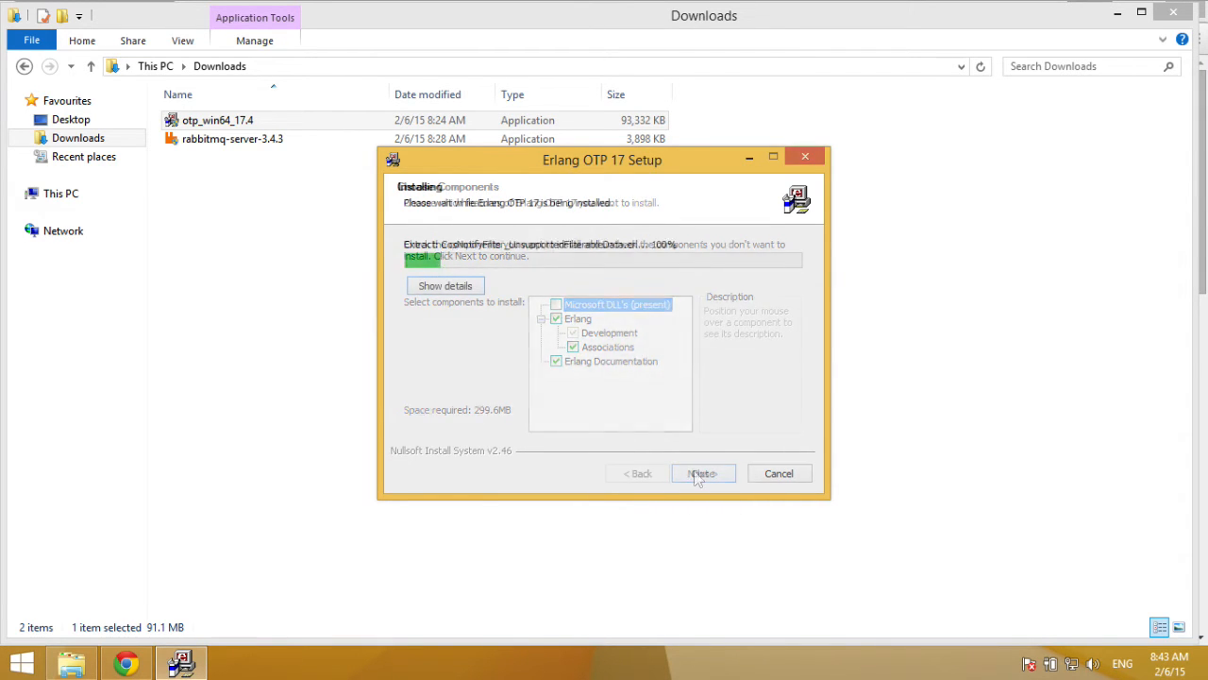
pyautogui.click(702, 472)
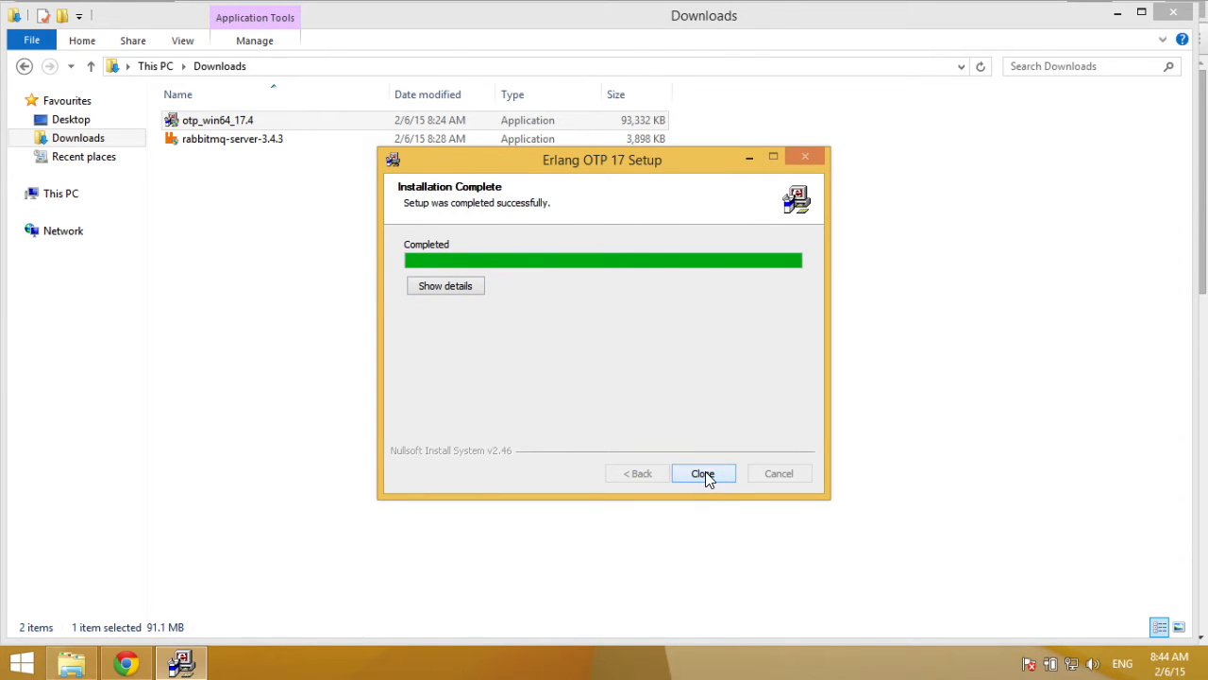
# - Close Erlang setup, then run rabbitmq-server-3.4.3 with default components through UAC to Finish
pyautogui.click(702, 472)
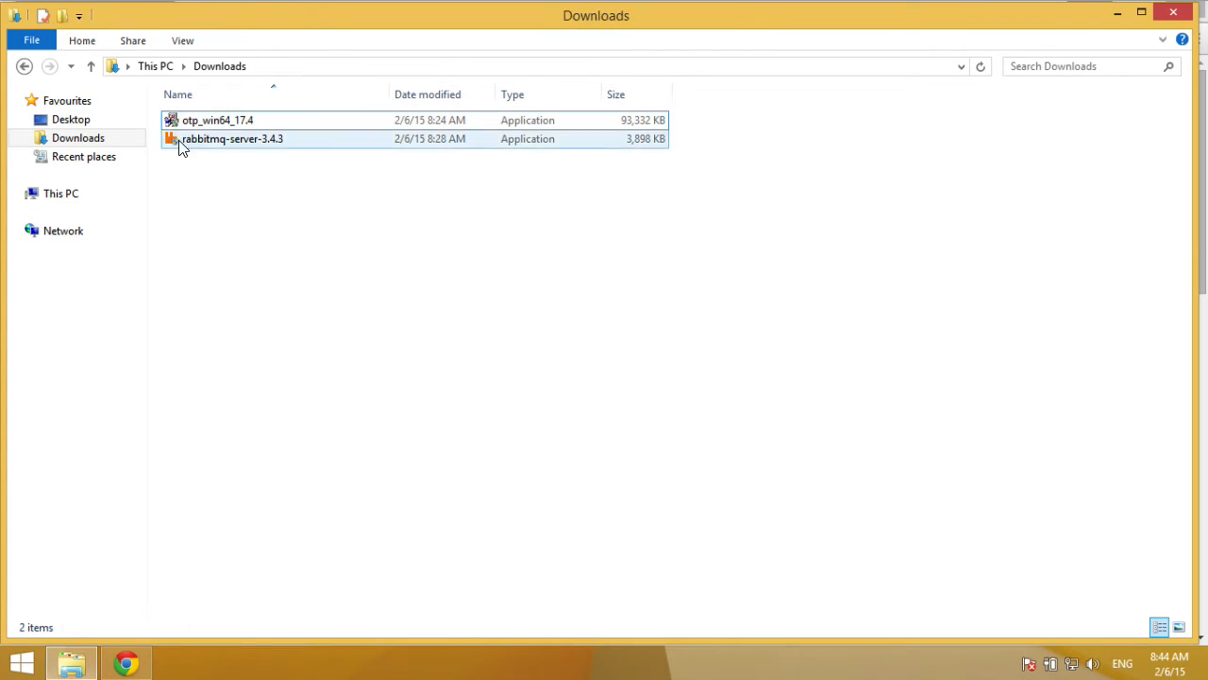
pyautogui.doubleClick(231, 140)
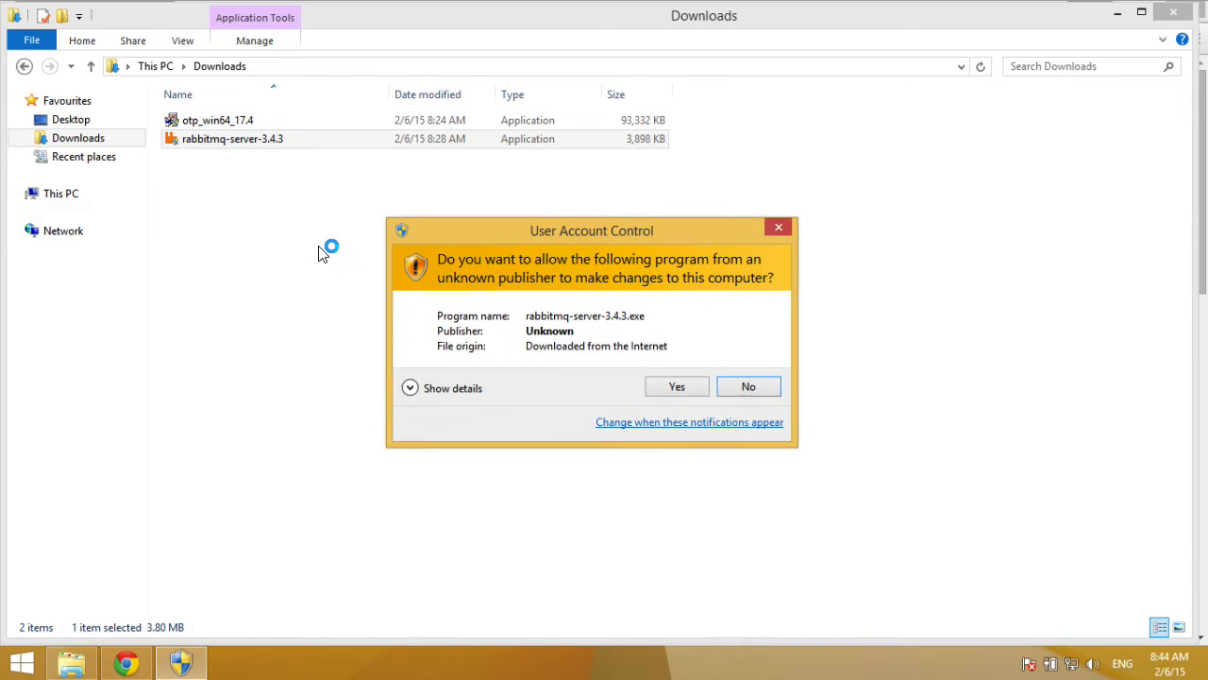
pyautogui.click(676, 385)
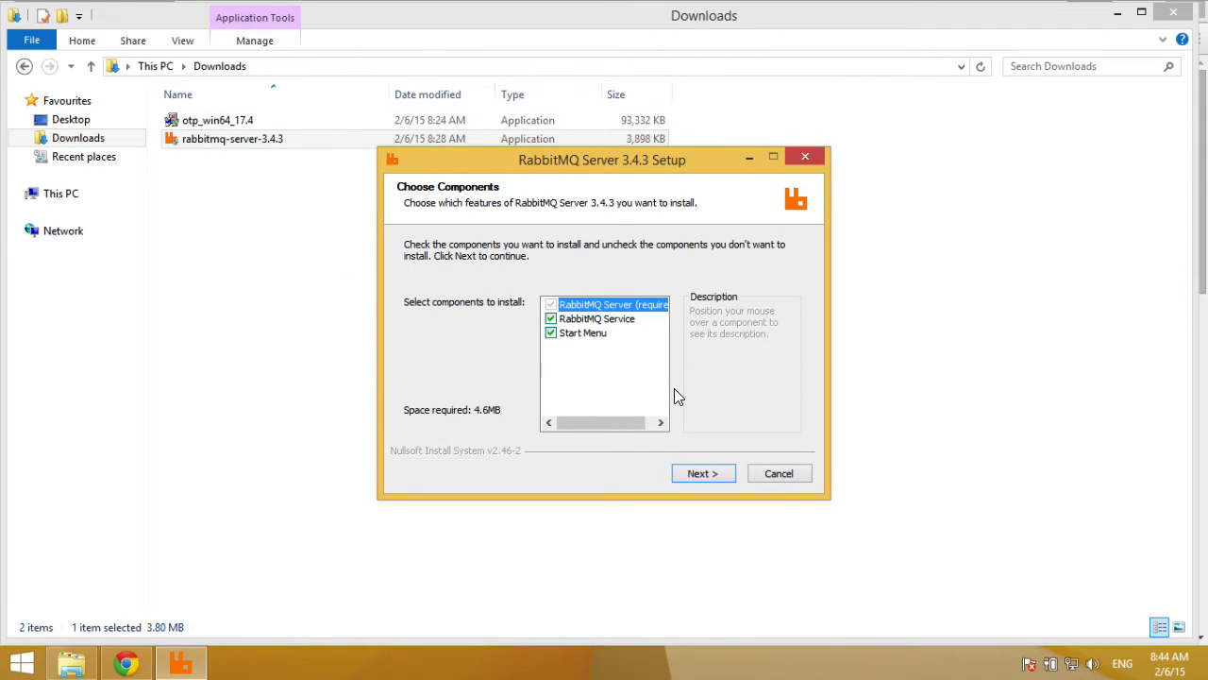
pyautogui.moveTo(619, 444)
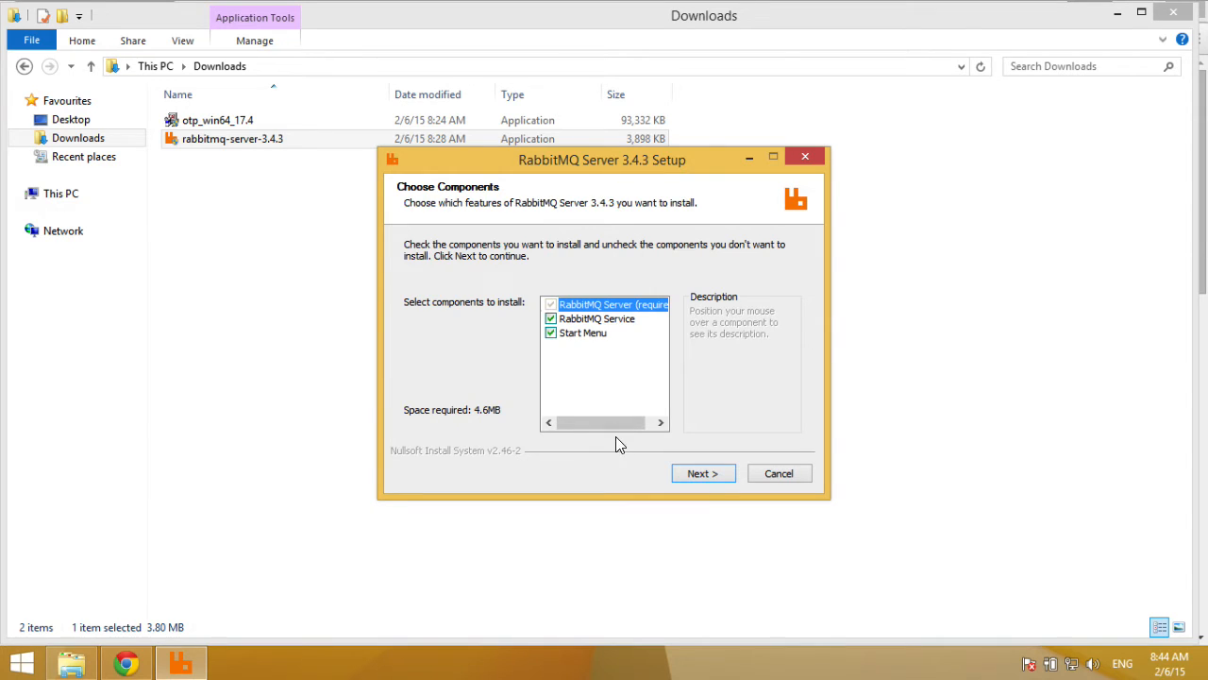
pyautogui.click(702, 472)
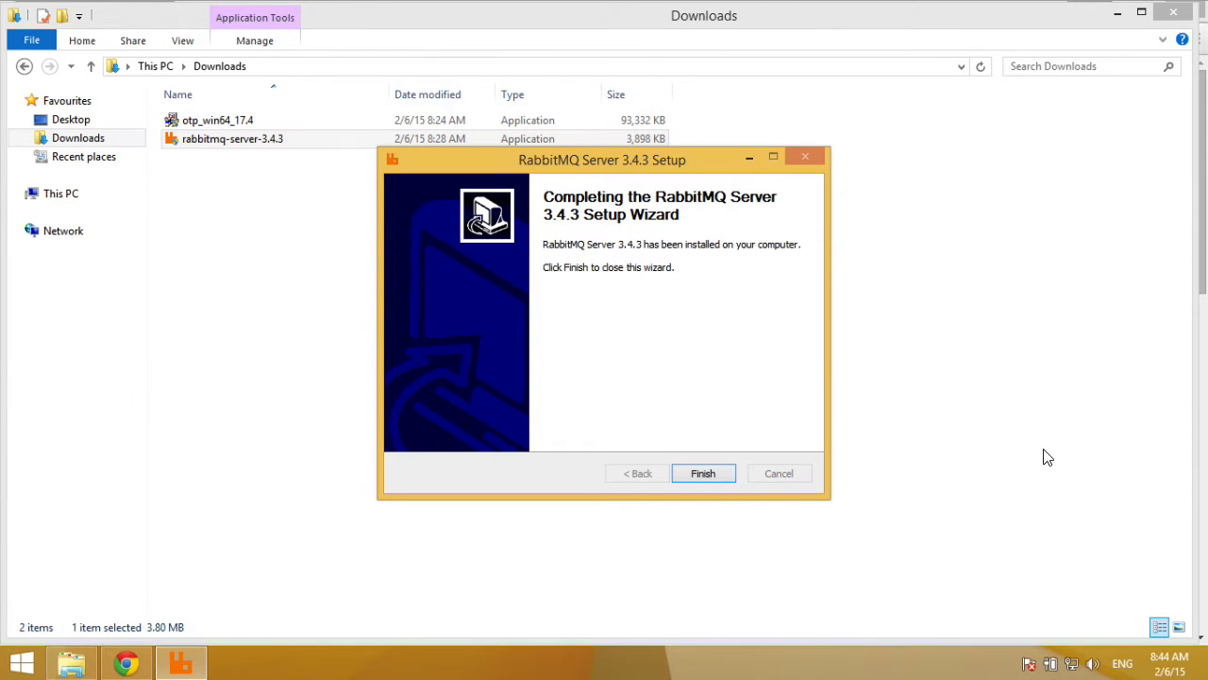
pyautogui.click(702, 472)
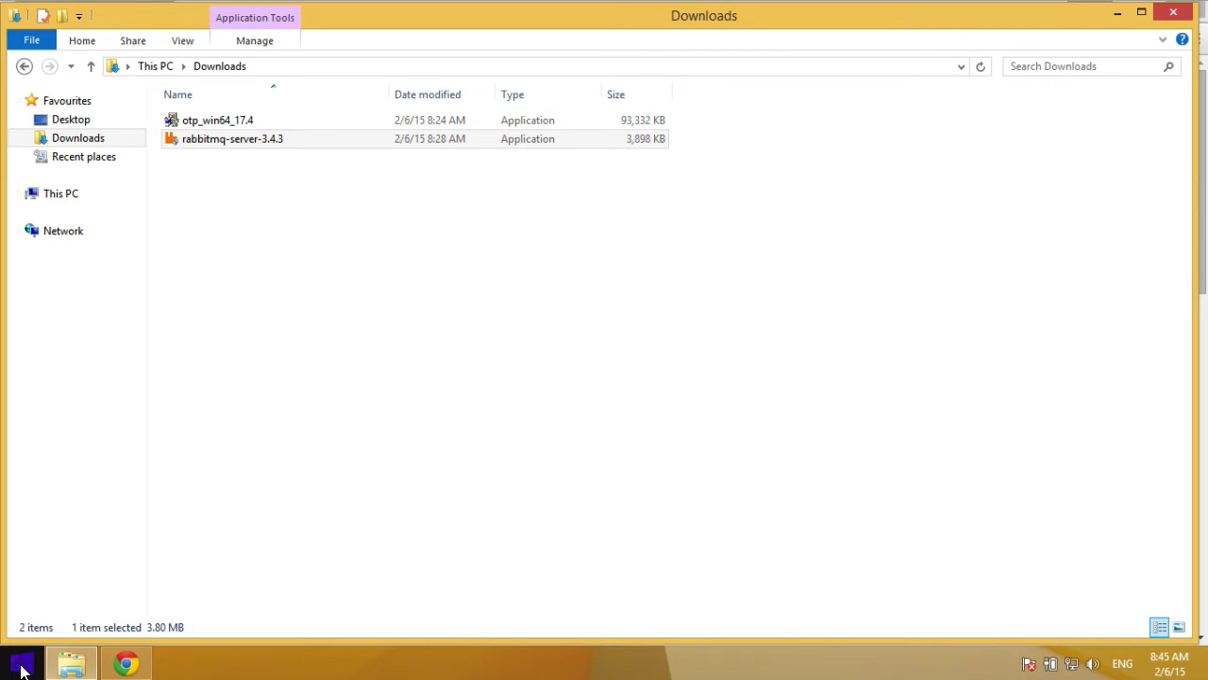
# - Launch 'RabbitMQ Command Prompt (sbin dir)' from a Start search for 'command'
pyautogui.click(15, 657)
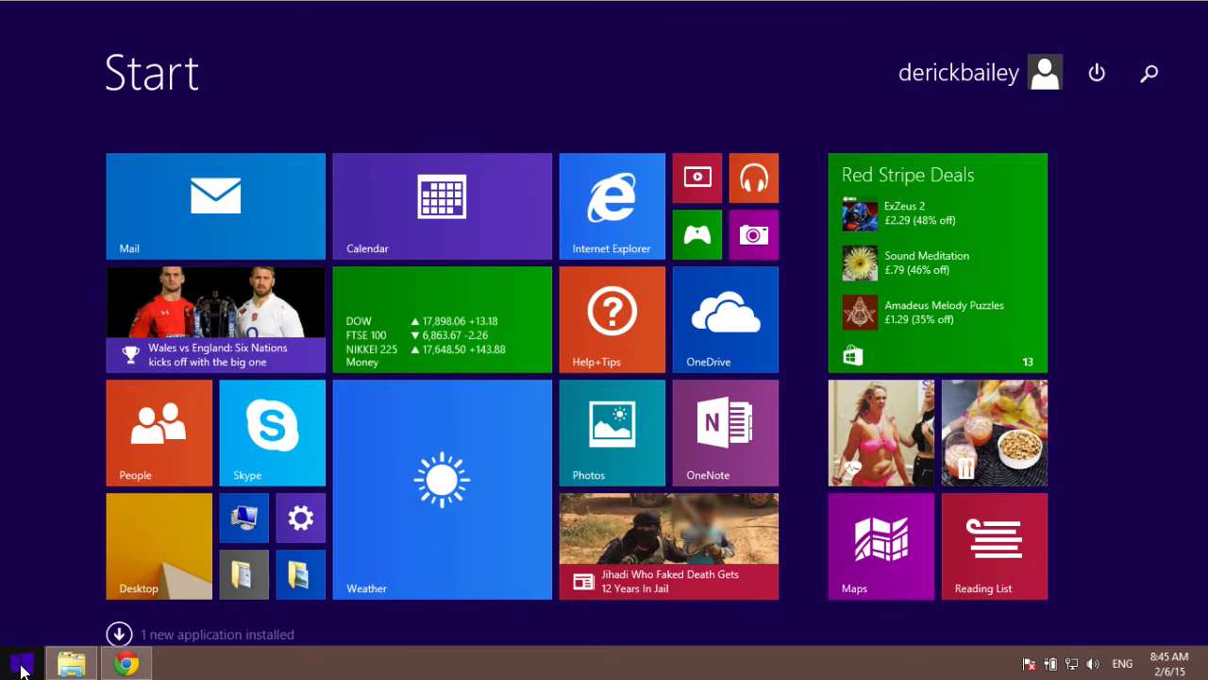
pyautogui.write('command Prompt (sbin dir')
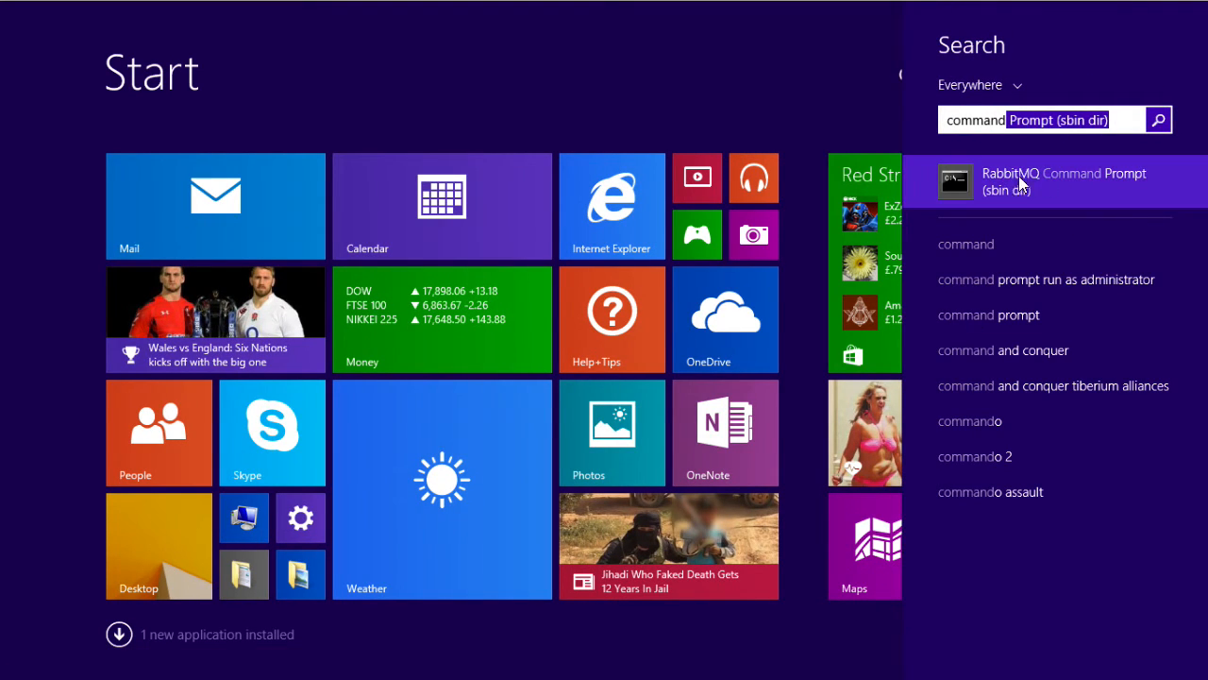
pyautogui.click(1061, 179)
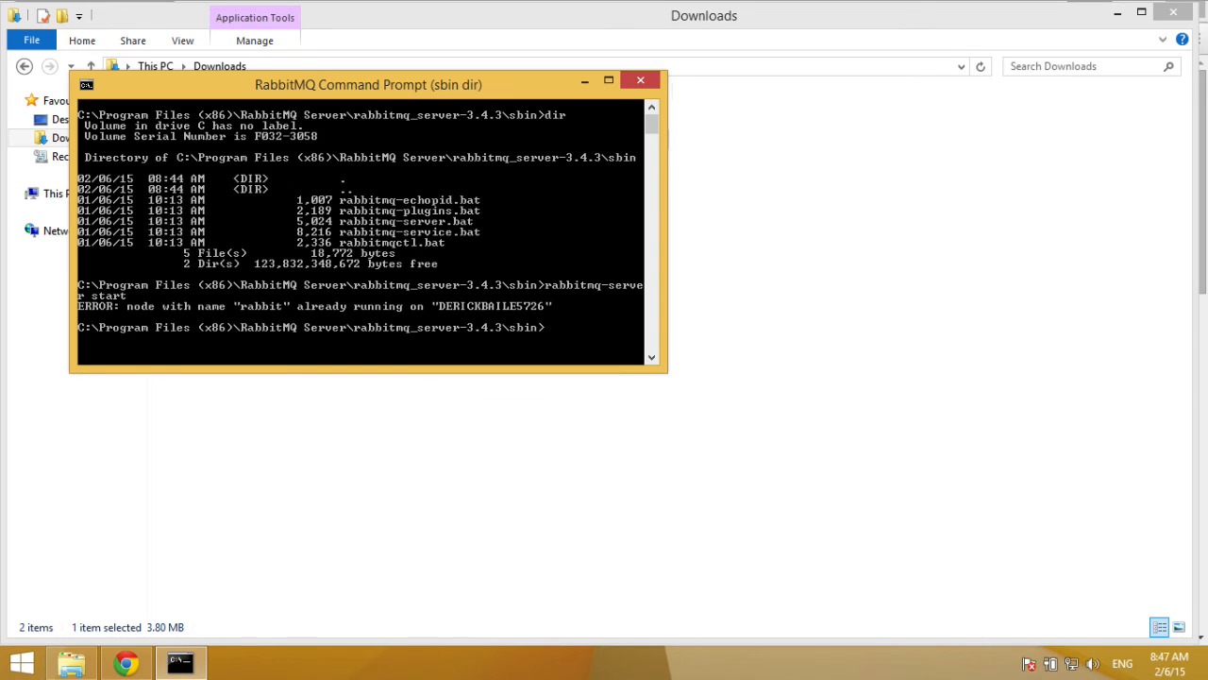
# - Run 'rabbitmq-plugins.bat enable rabbitmq_management', starting six plugins on the rabbit node
pyautogui.write('rabbitmq-plugins.bat')
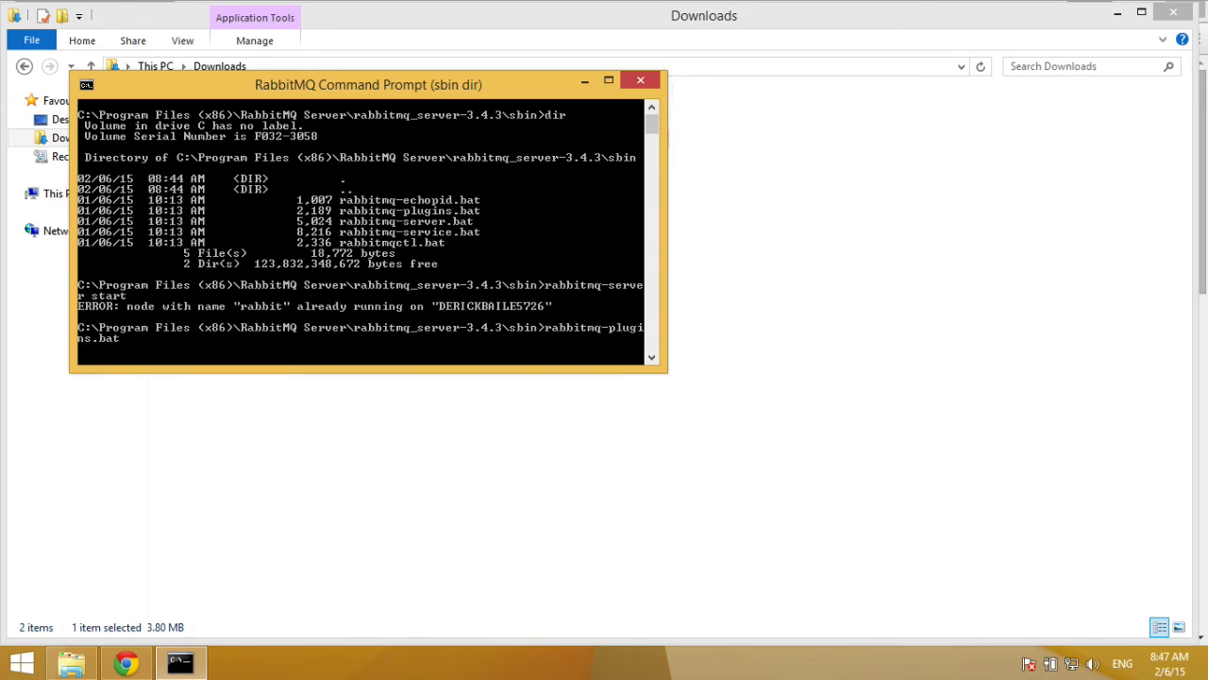
pyautogui.write('enable rabbitmq_manage')
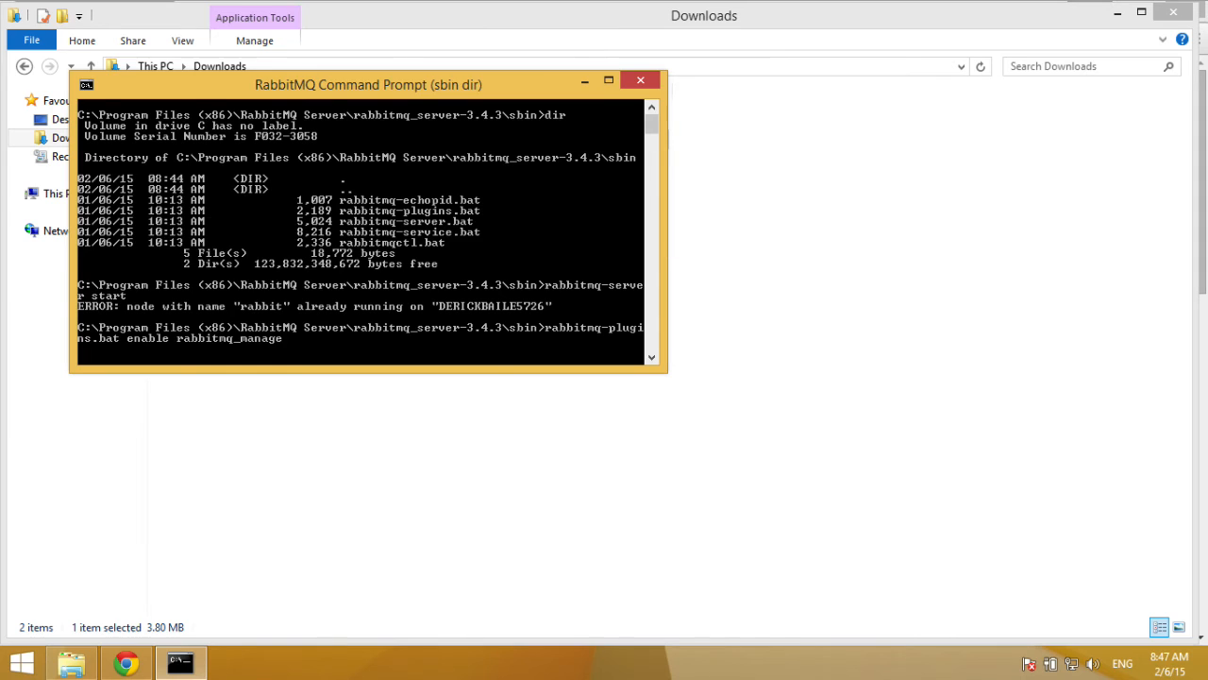
pyautogui.press('Return')
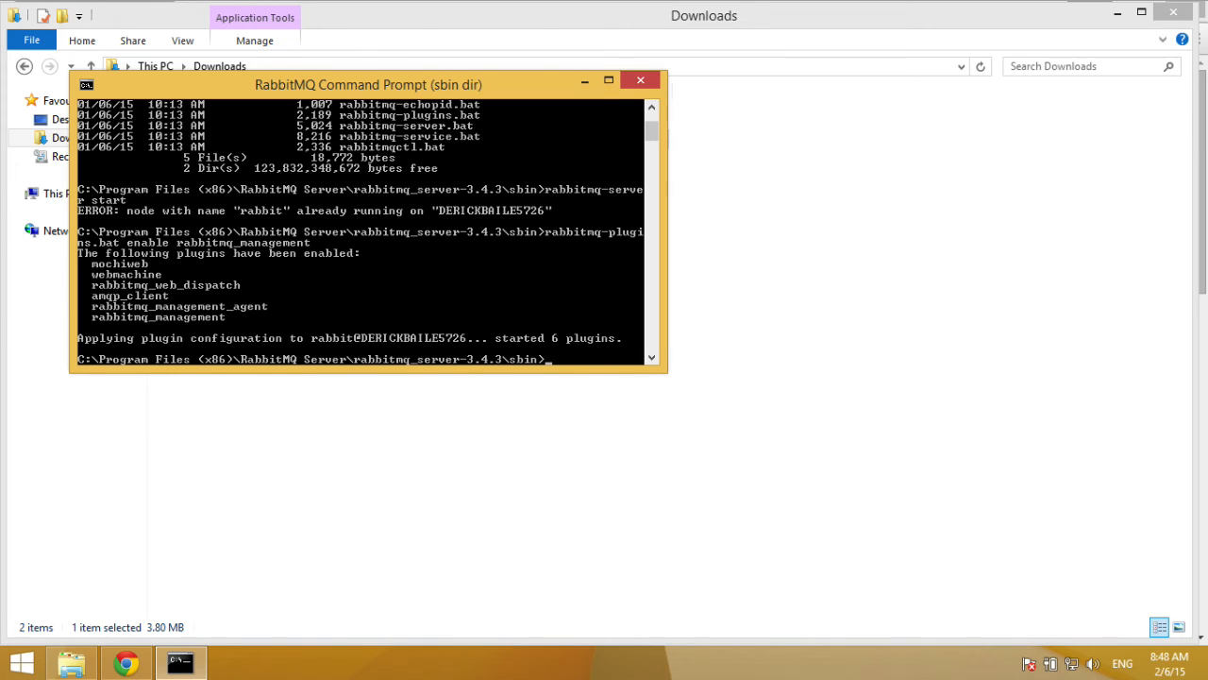
pyautogui.moveTo(378, 496)
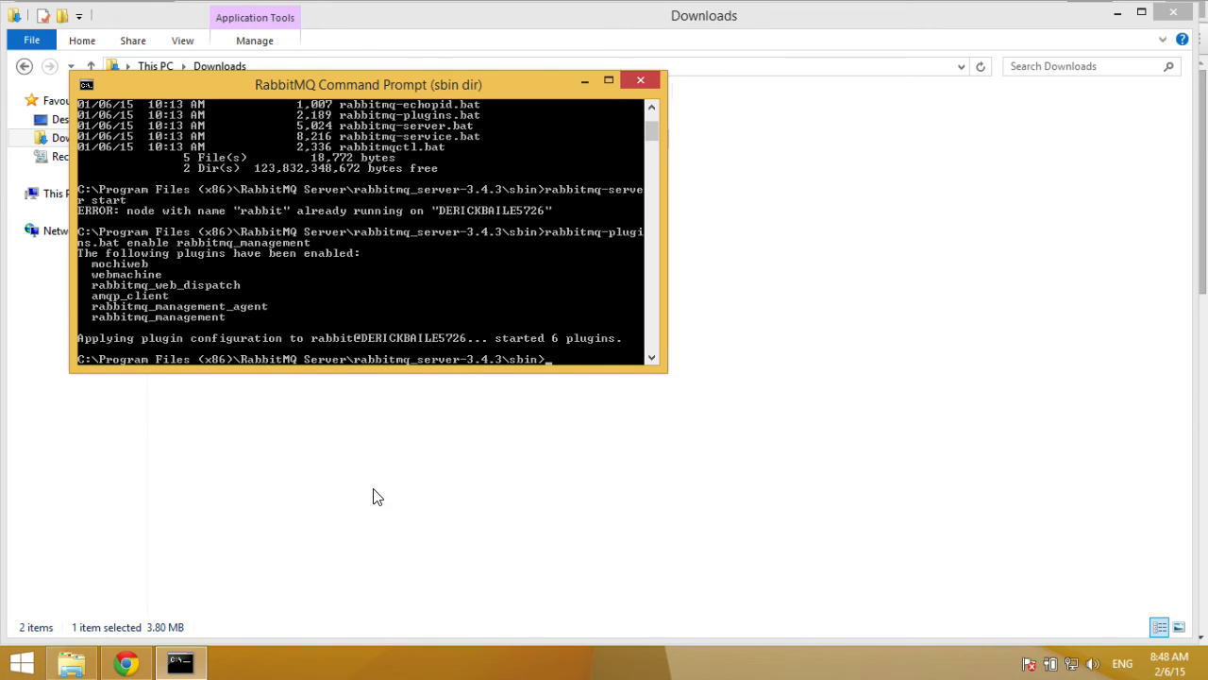
# - Log in to localhost:15672 as guest and view the rabbit node's Overview page
pyautogui.click(124, 660)
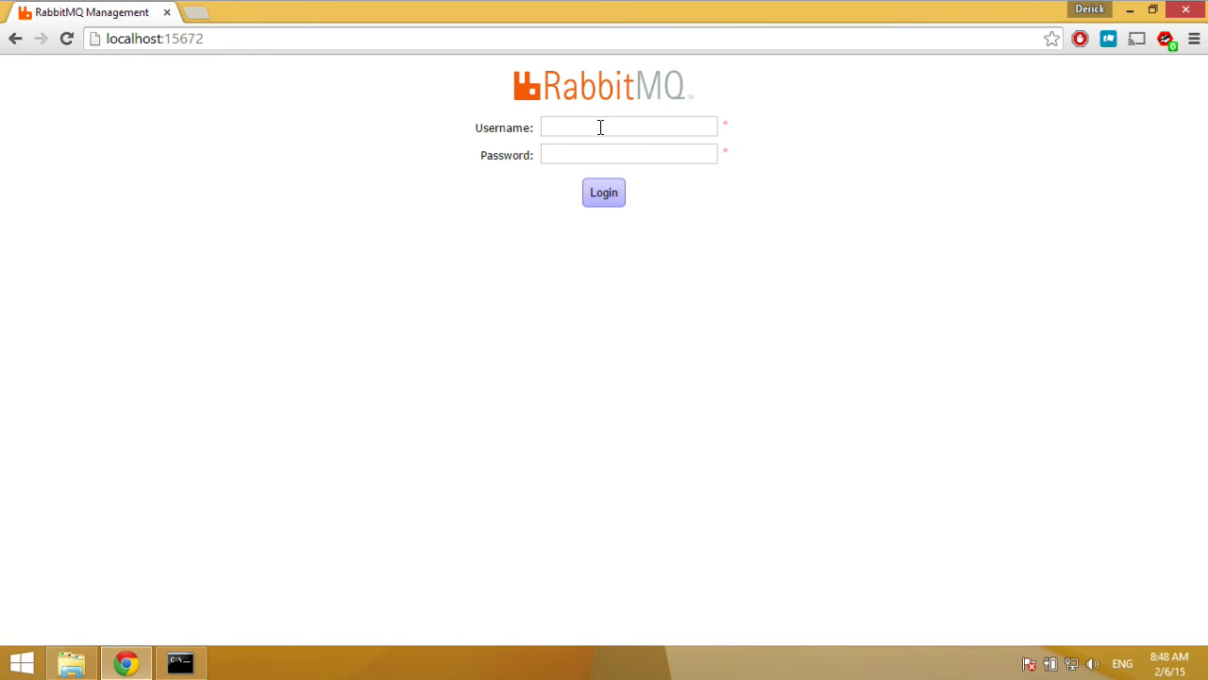
pyautogui.click(629, 127)
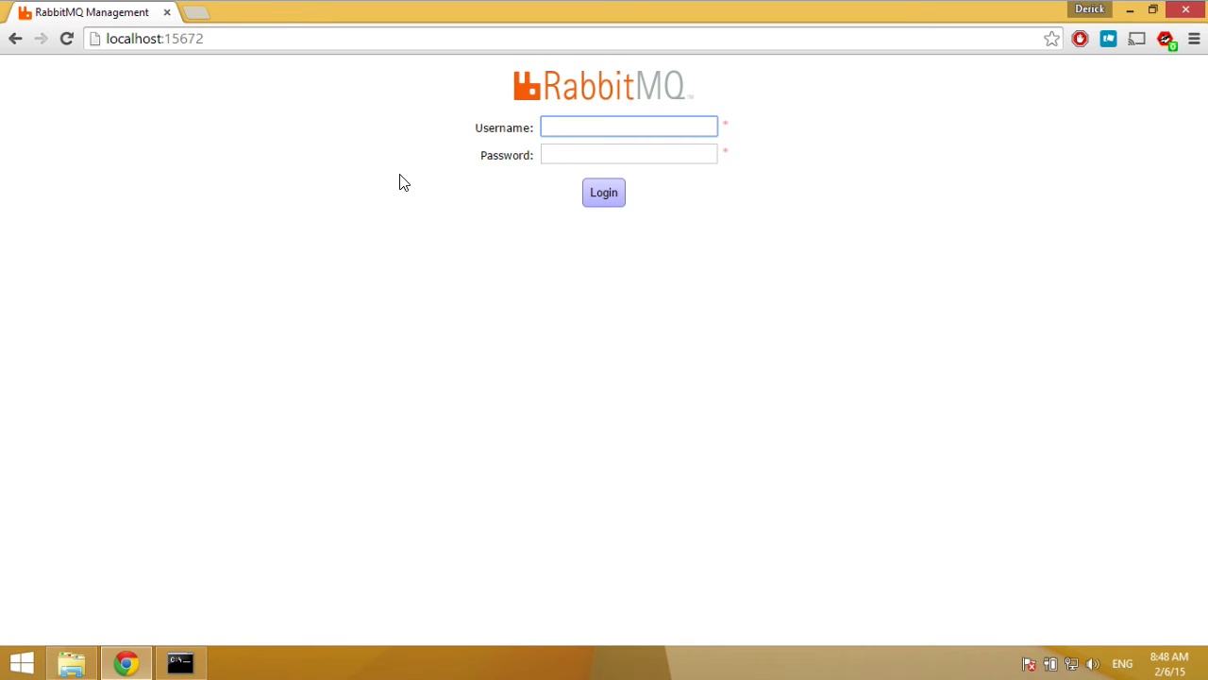
pyautogui.write('guest')
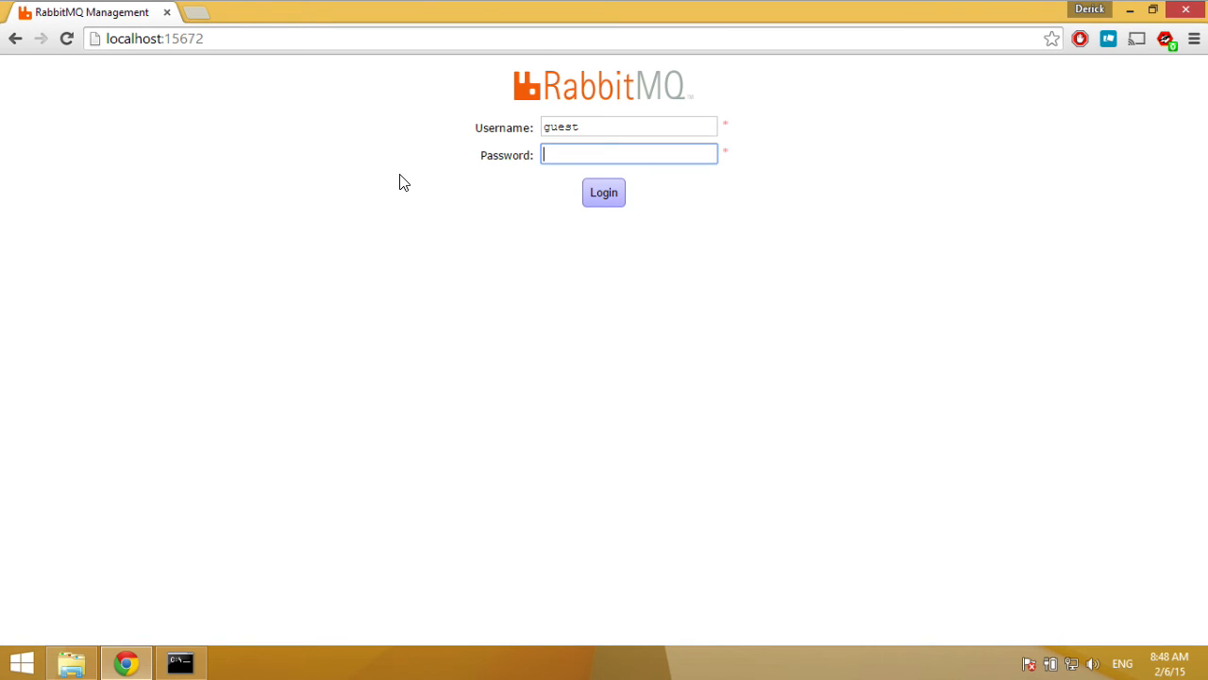
pyautogui.click(605, 192)
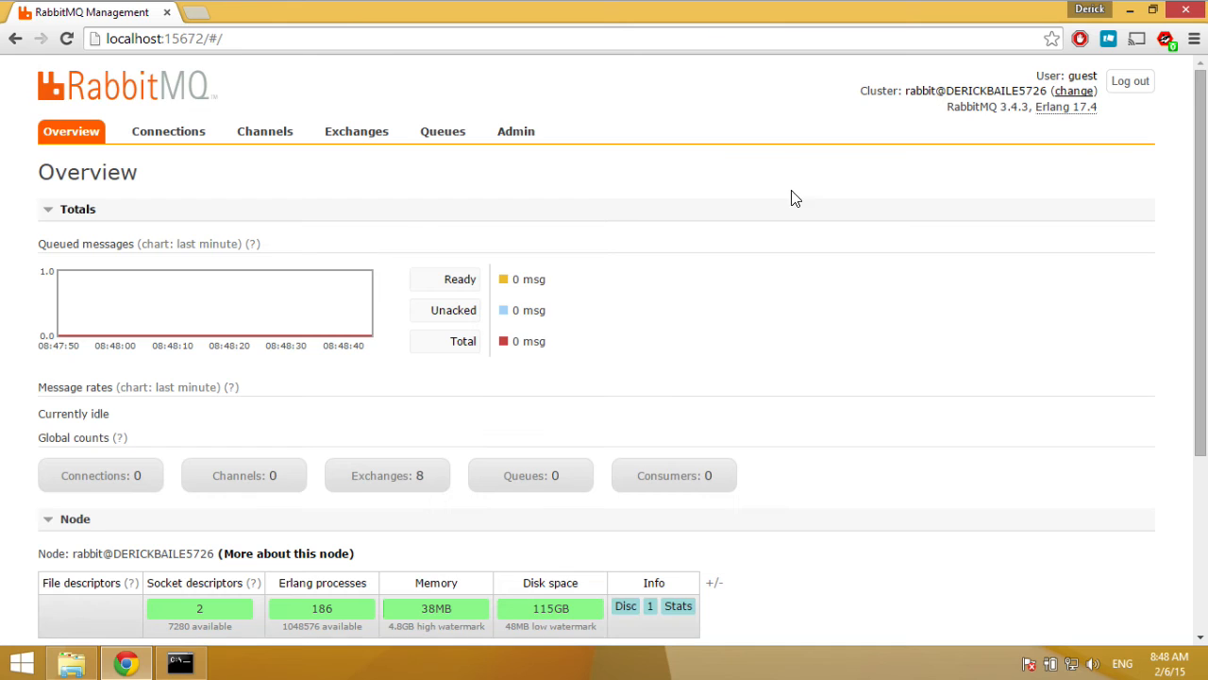
pyautogui.scroll(-3)
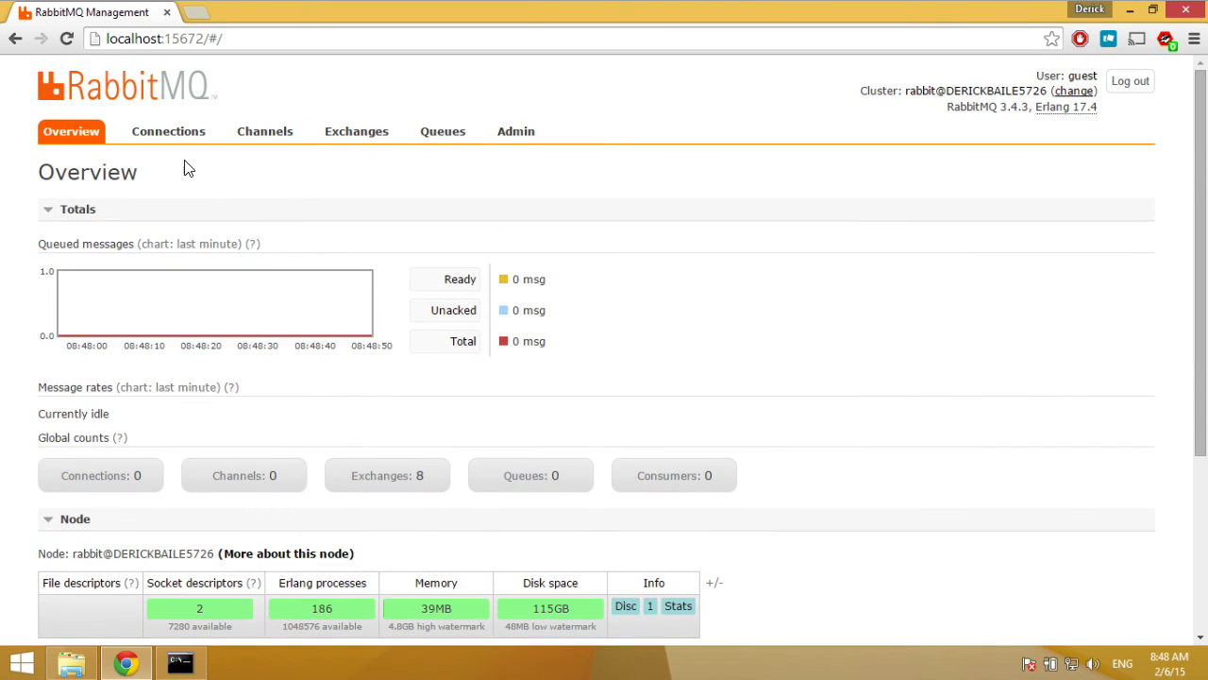
pyautogui.moveTo(249, 140)
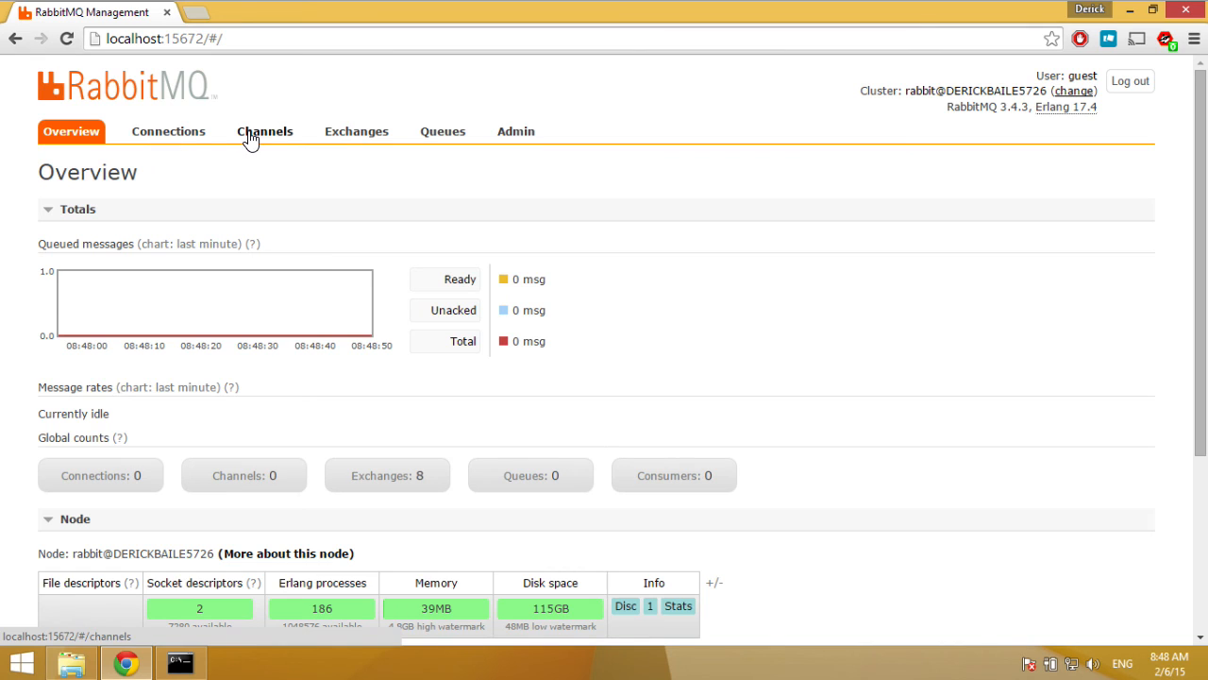